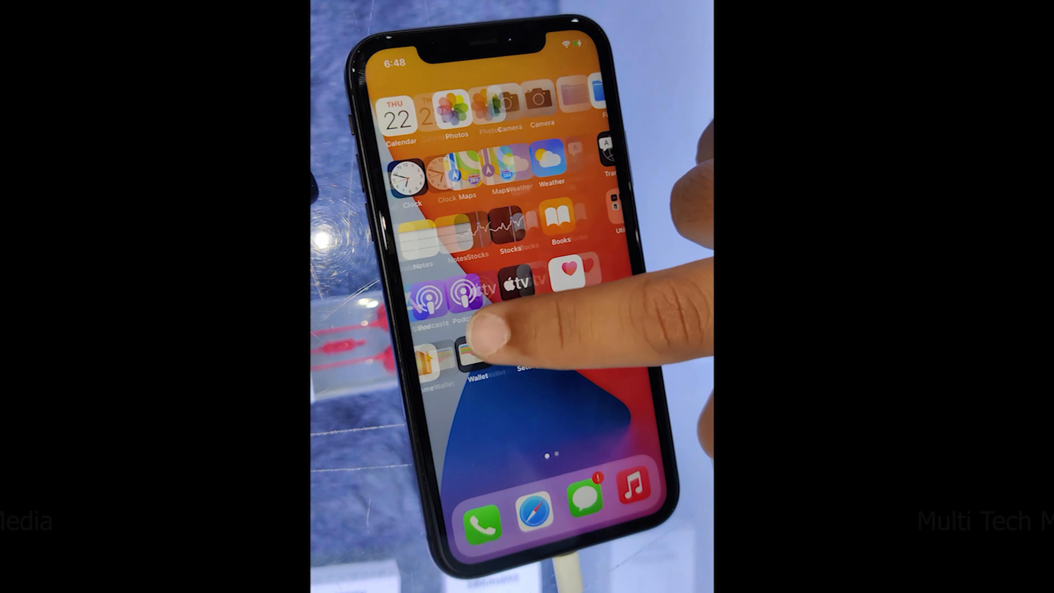
# Bring up the PassFab Activation Unlocker product page with its feature list and offers.
pyautogui.click(528, 361)
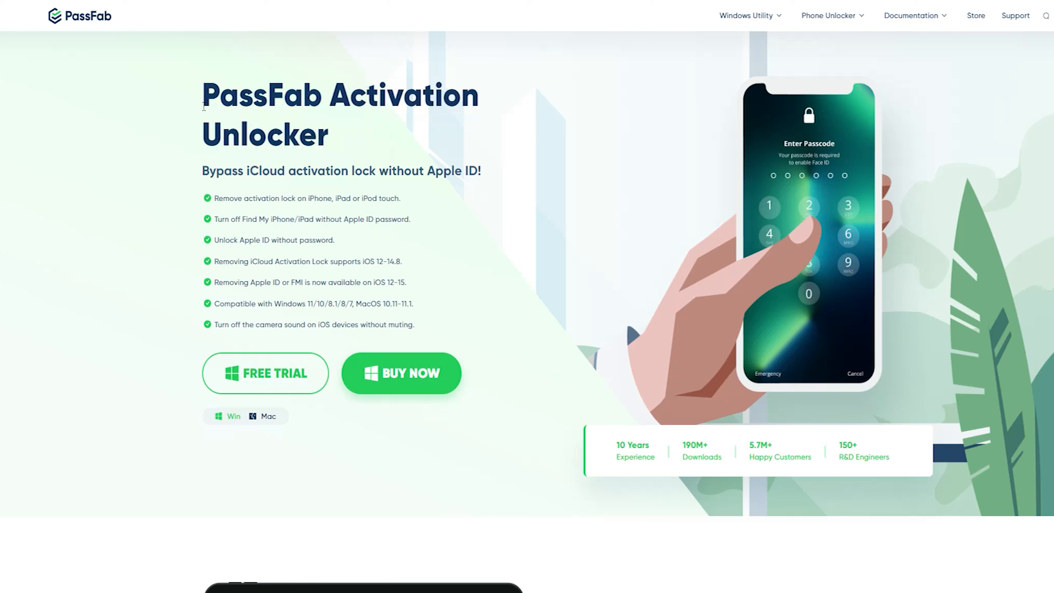
pyautogui.doubleClick(269, 114)
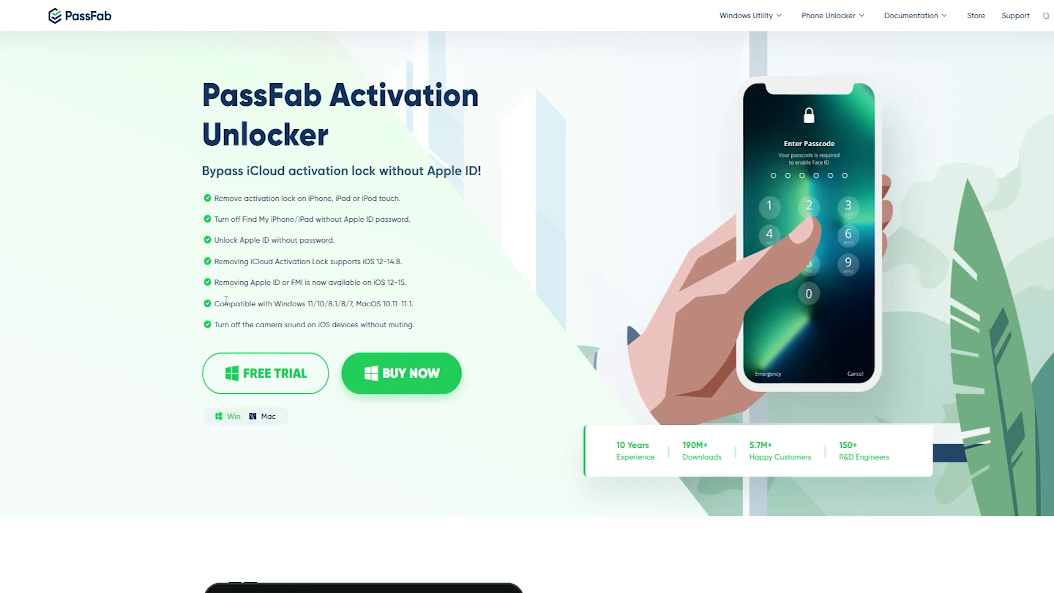
pyautogui.moveTo(263, 325)
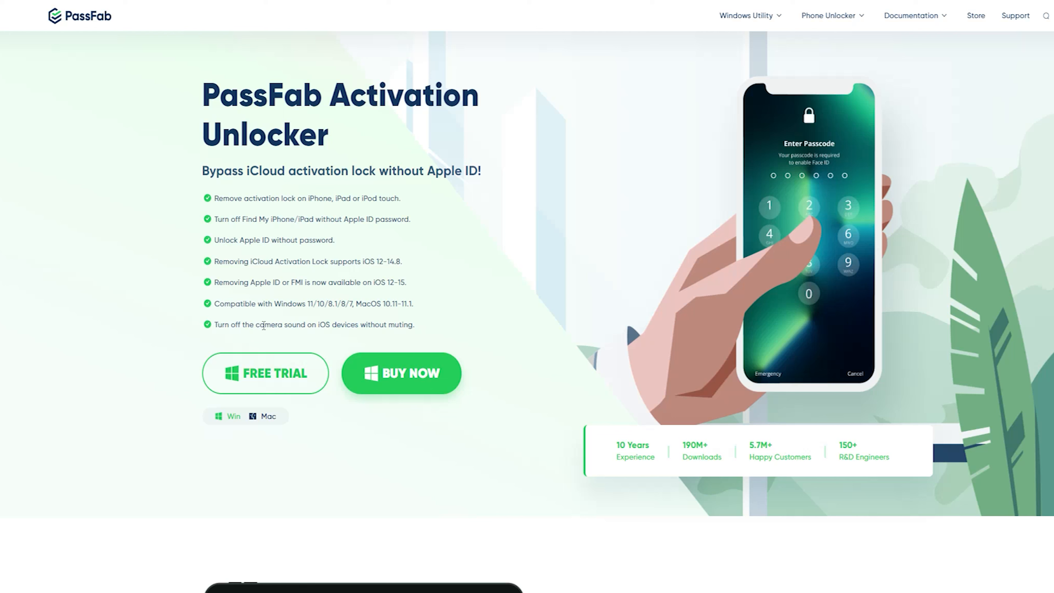
pyautogui.moveTo(462, 256)
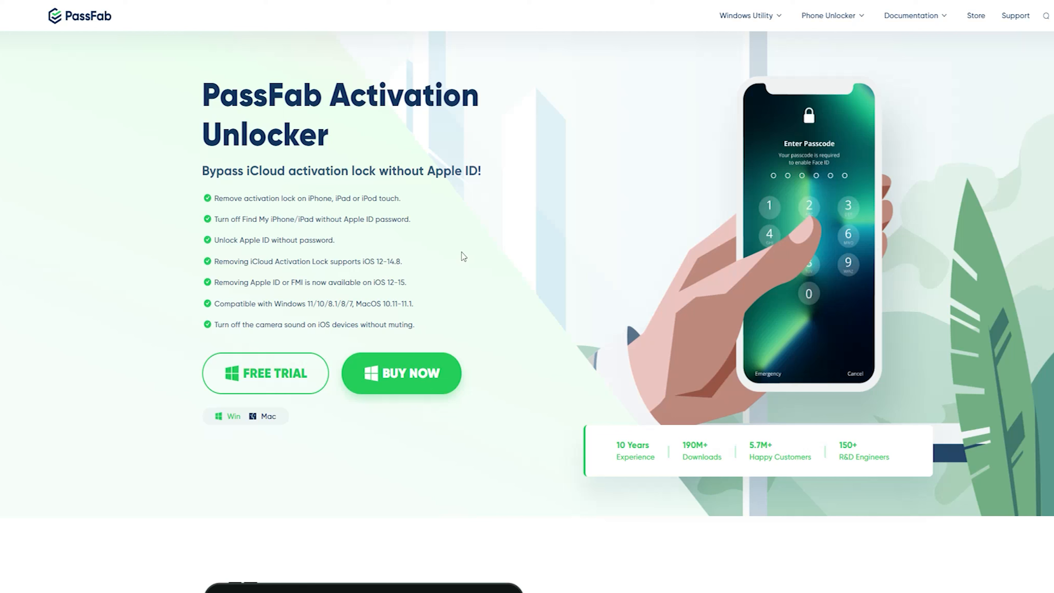
pyautogui.moveTo(592, 116)
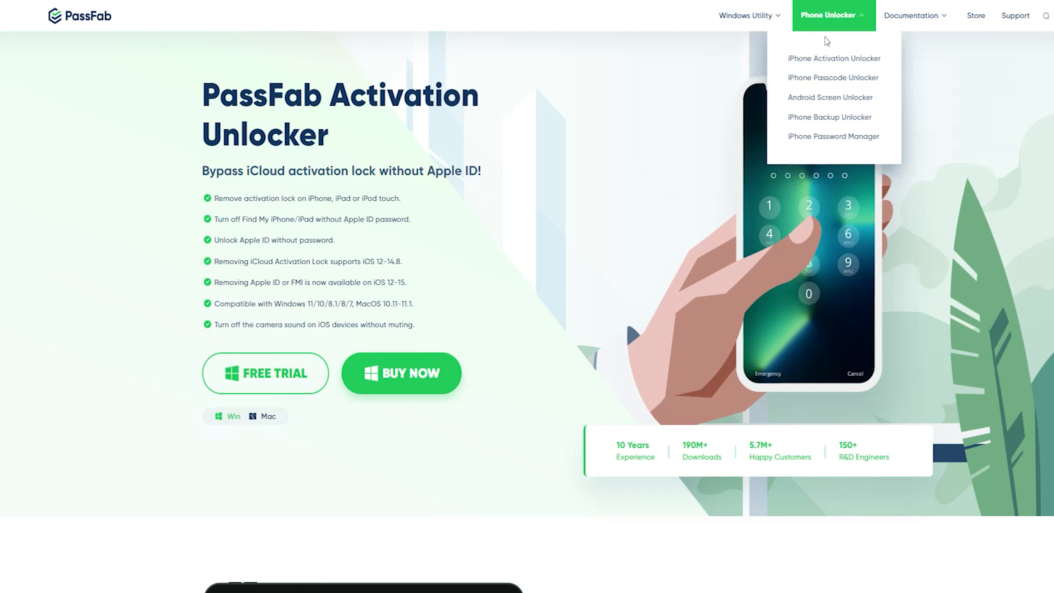
pyautogui.moveTo(830, 96)
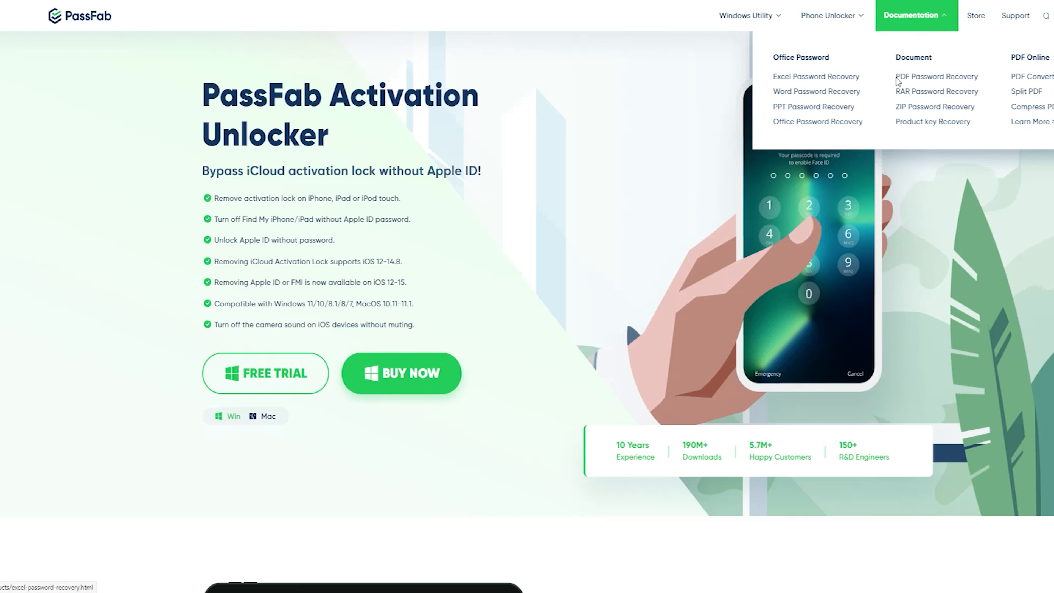
pyautogui.moveTo(878, 116)
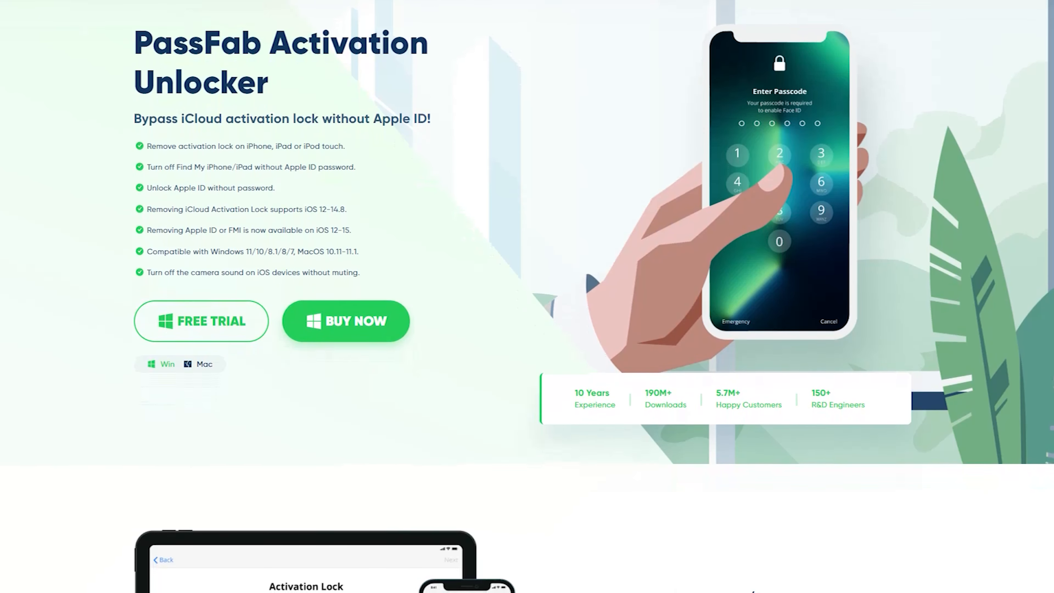
# Scroll down the product page to the Unlock iPhone in Lost Mode without Passcode section.
pyautogui.scroll(-3)
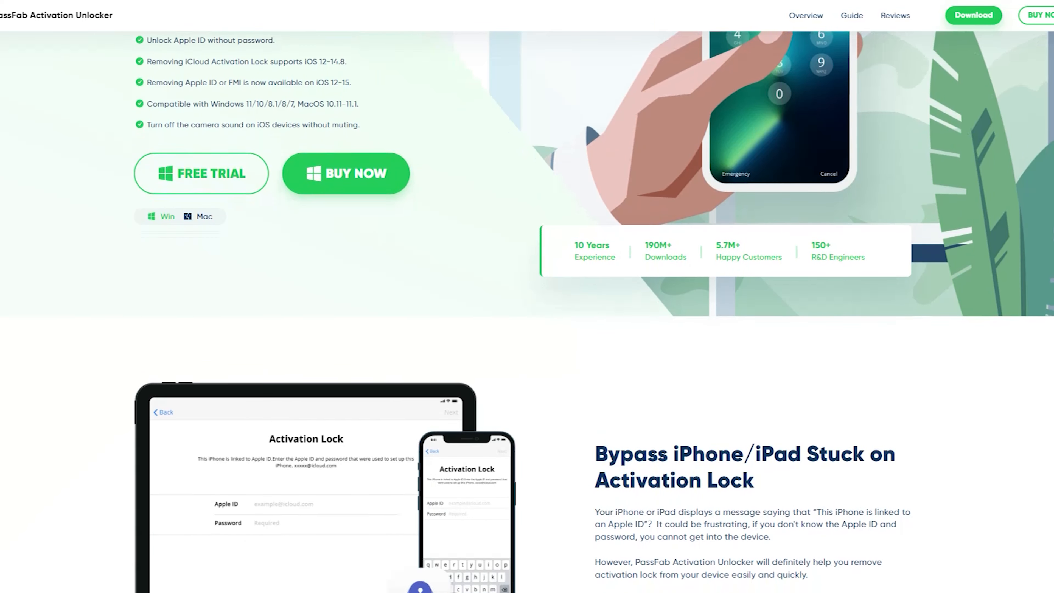
pyautogui.scroll(-3)
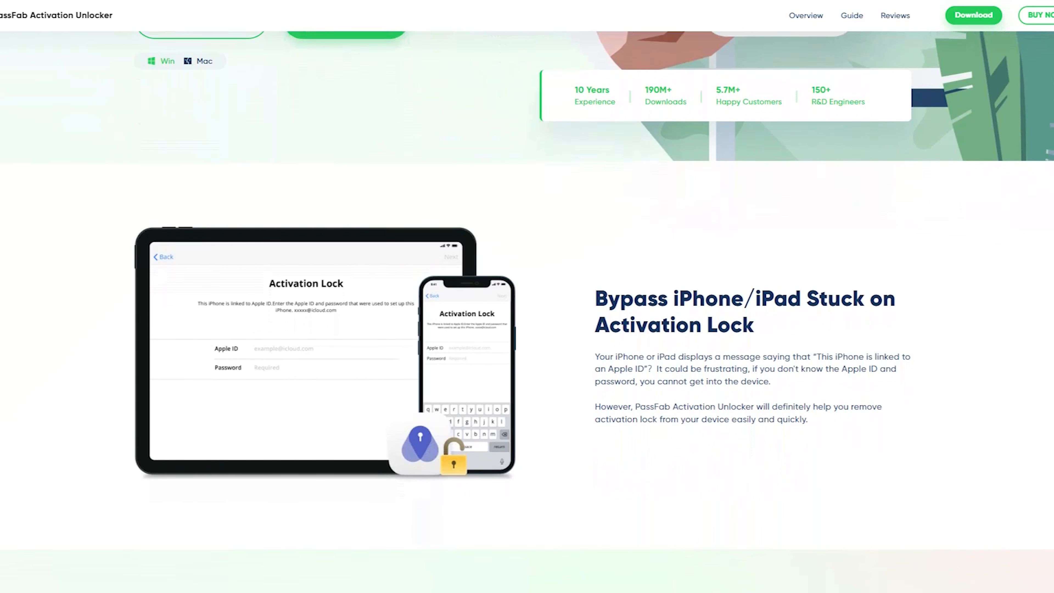
pyautogui.scroll(-3)
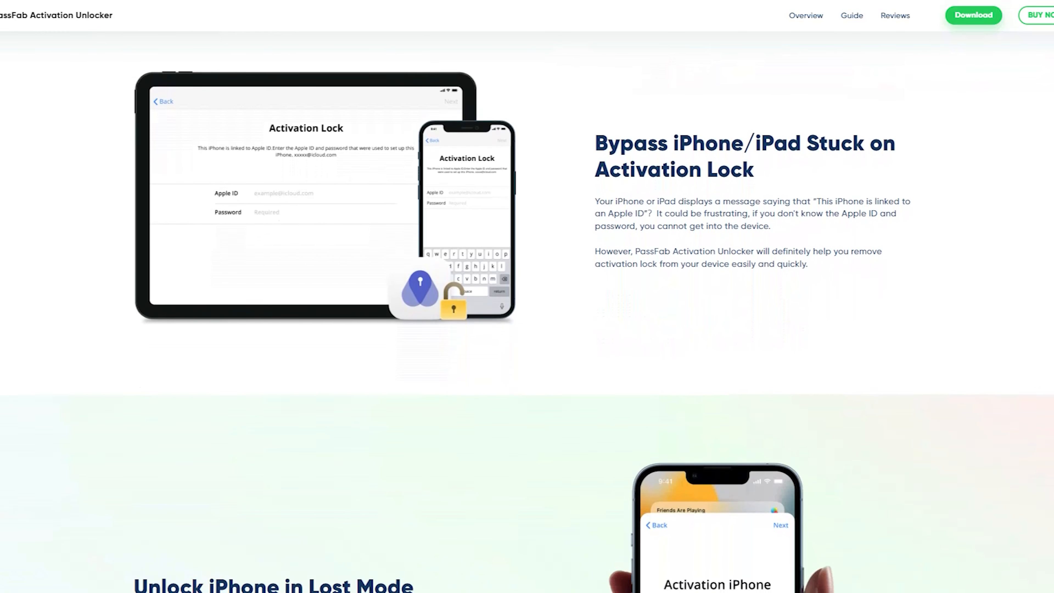
pyautogui.scroll(-3)
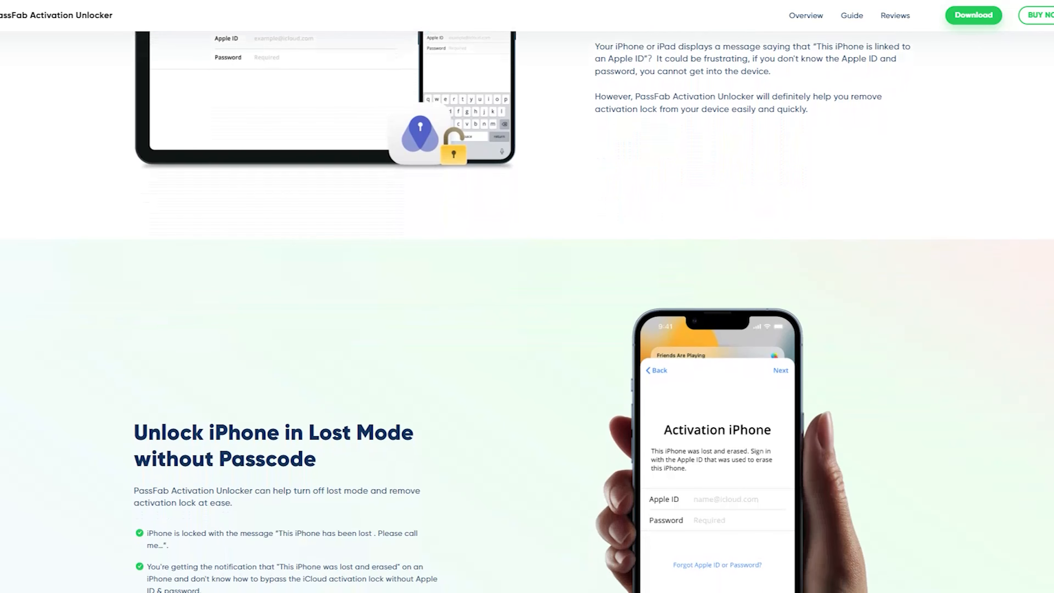